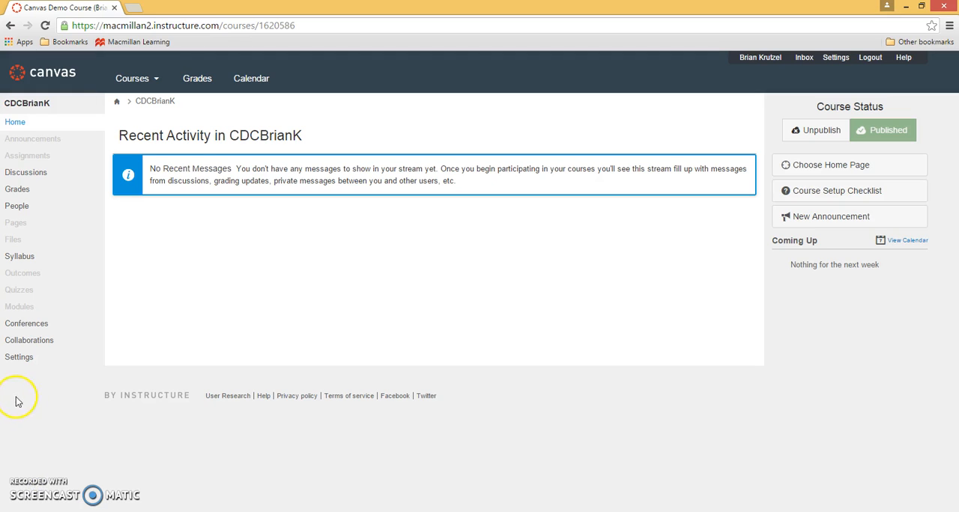
Open the CDCBrianK course's Settings page from the course navigation sidebar.
click(19, 356)
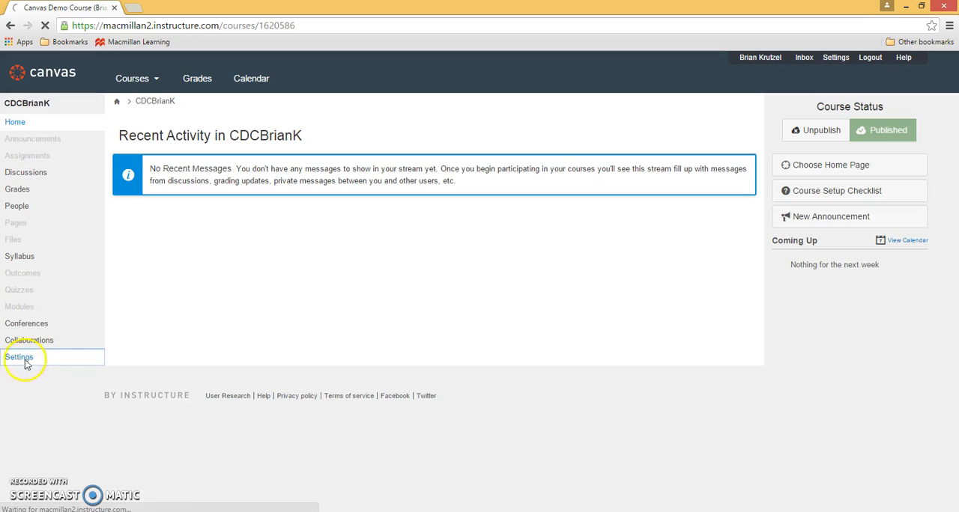
click(19, 356)
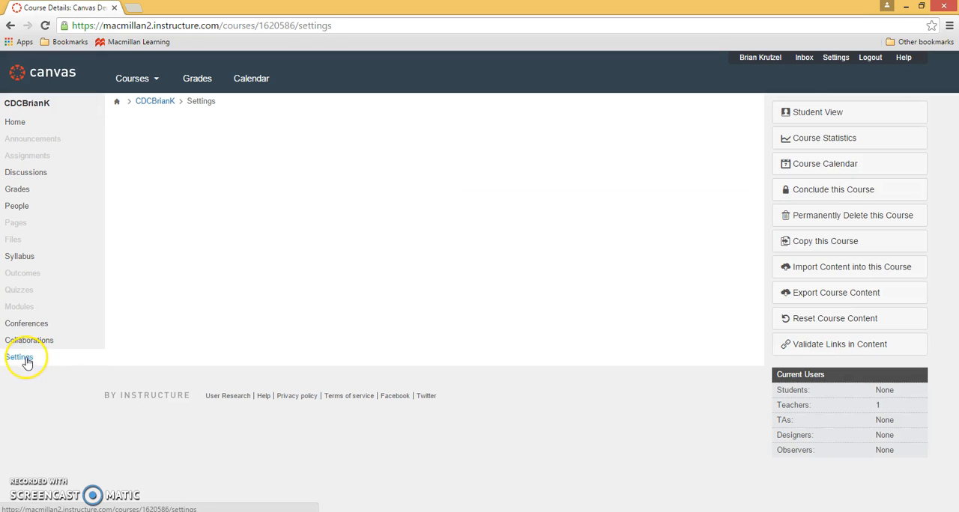
Locate the Macmillan Higher Education tile under Apps and begin adding it to the course.
click(18, 357)
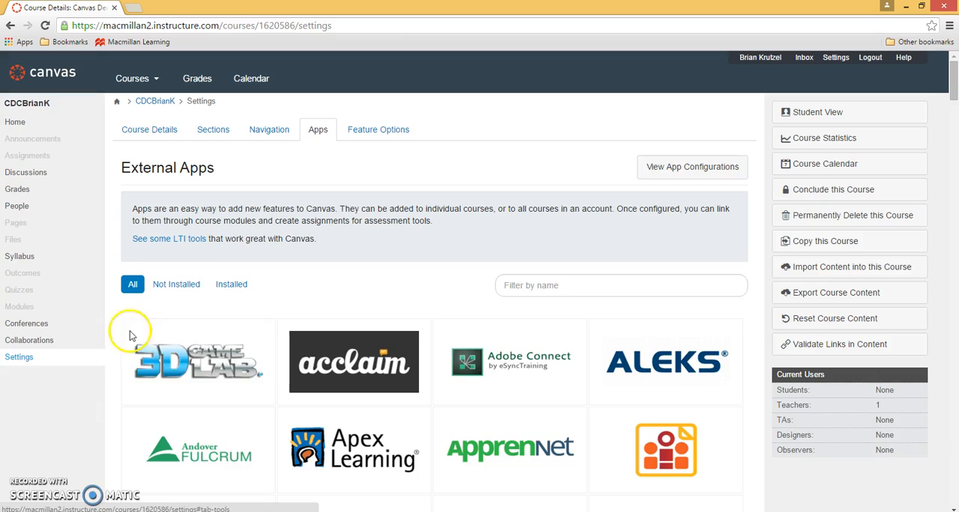
scroll(down, 3)
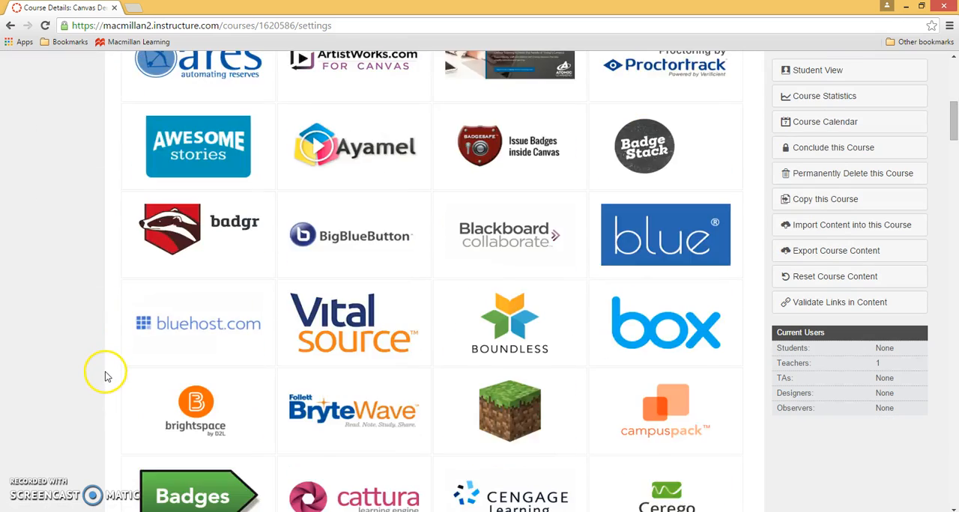
scroll(down, 3)
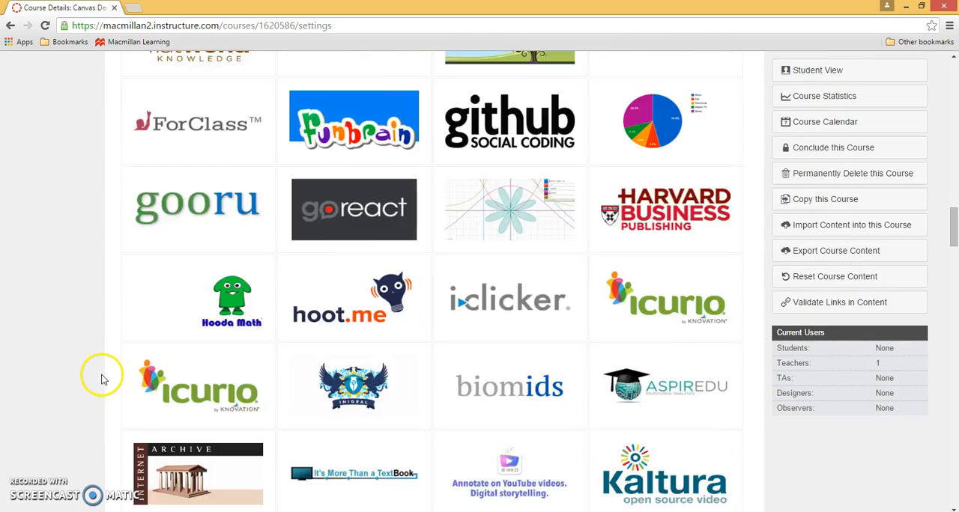
scroll(down, 3)
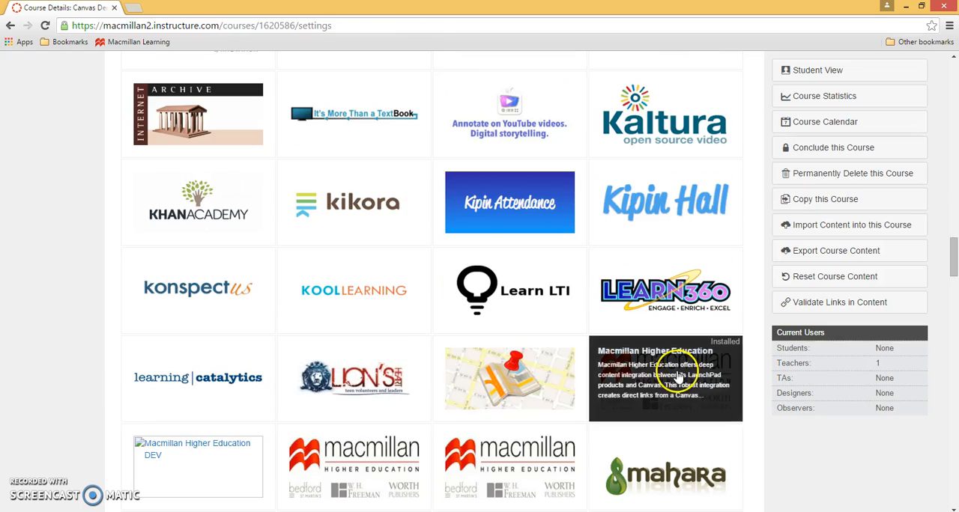
click(665, 377)
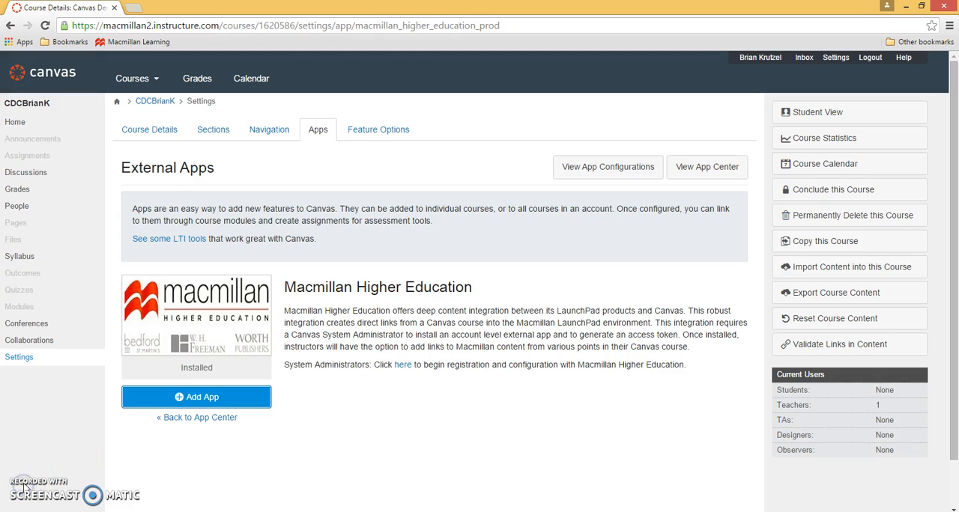
mouse_move(78, 478)
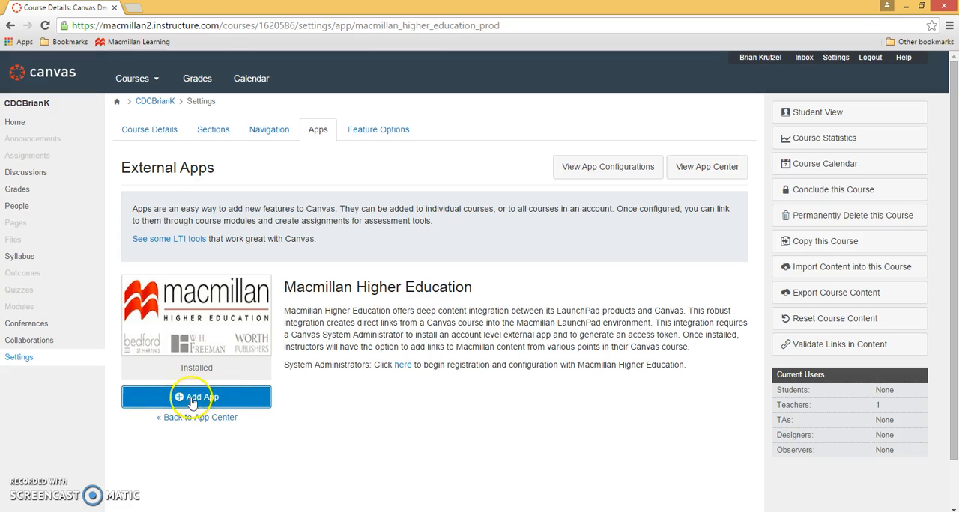
click(197, 397)
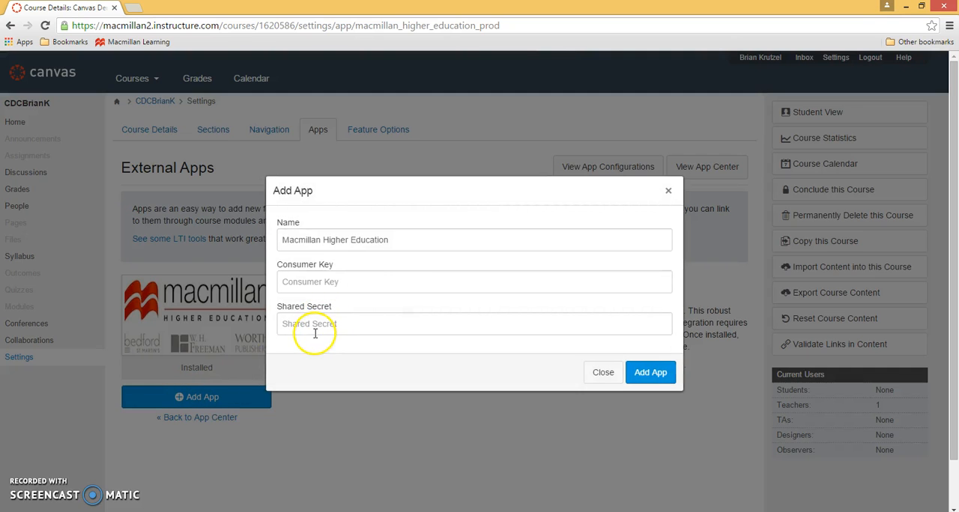
mouse_move(322, 267)
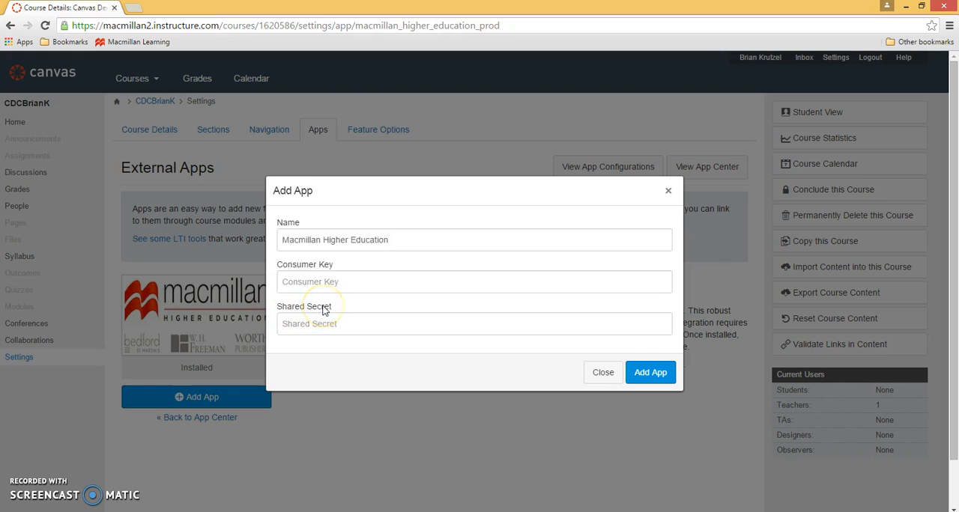
mouse_move(197, 389)
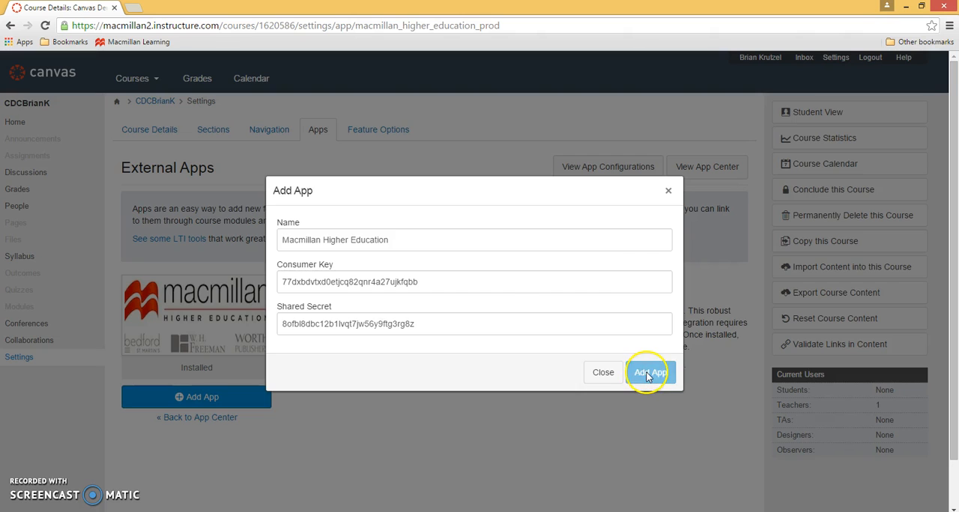
Submit the Add App form with the Consumer Key and Shared Secret filled in.
click(649, 372)
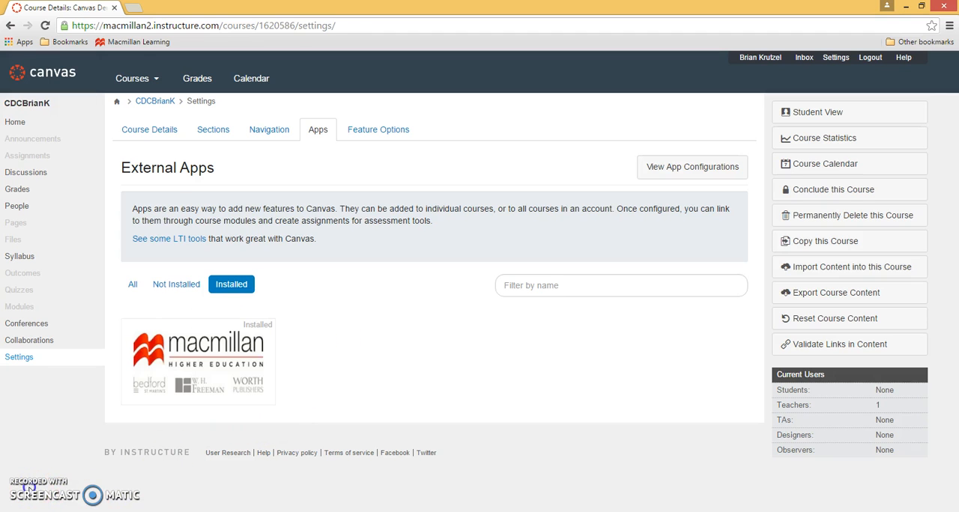
Save the Navigation settings with Macmillan Higher Education in the enabled list.
click(270, 129)
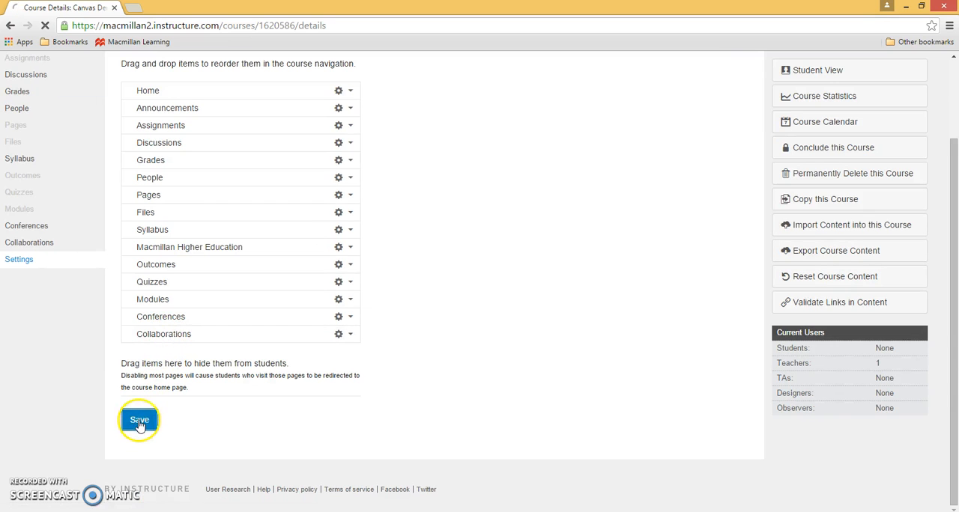
click(140, 420)
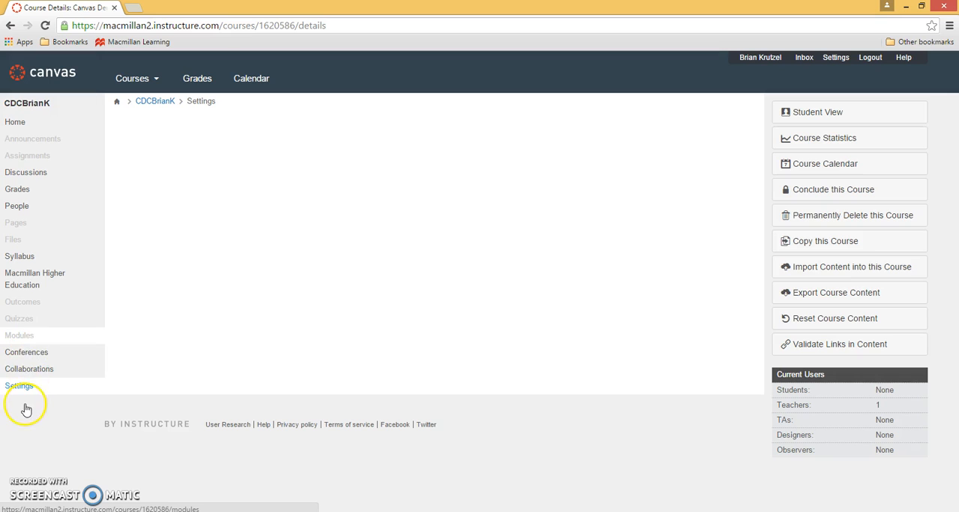
Launch Macmillan Technical Support from the Macmillan Tools course page.
click(34, 279)
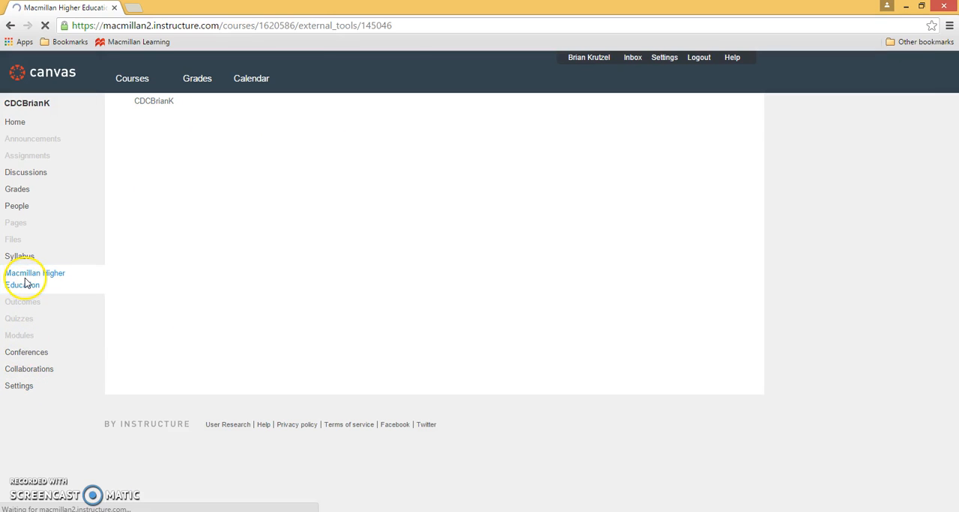
click(35, 279)
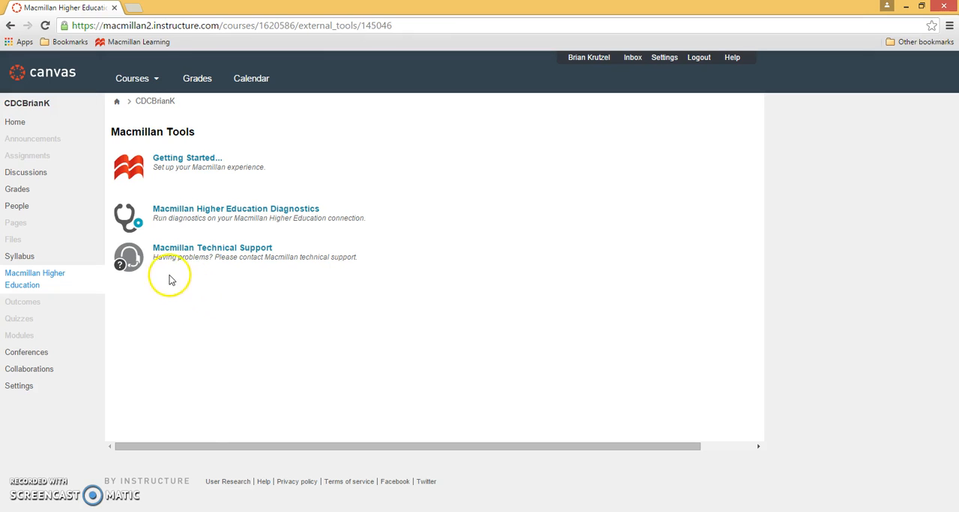
click(212, 247)
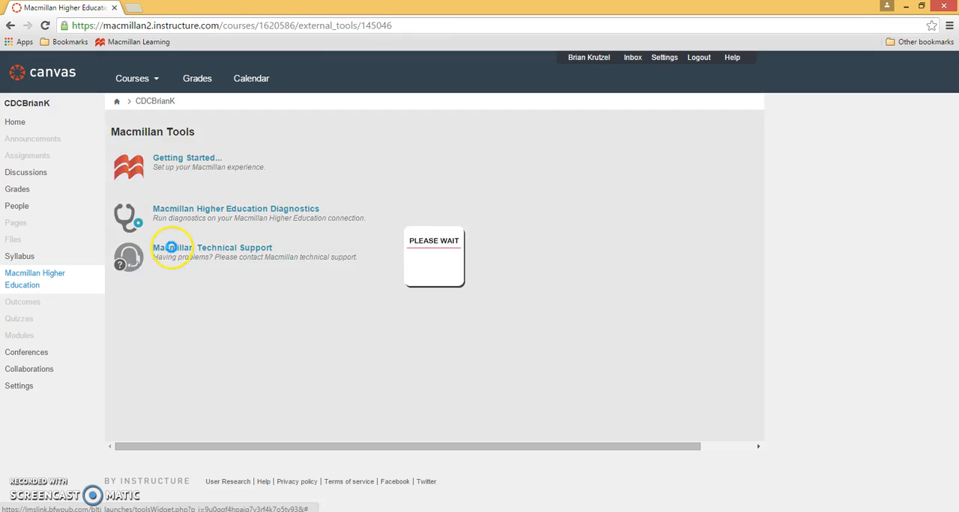
click(213, 247)
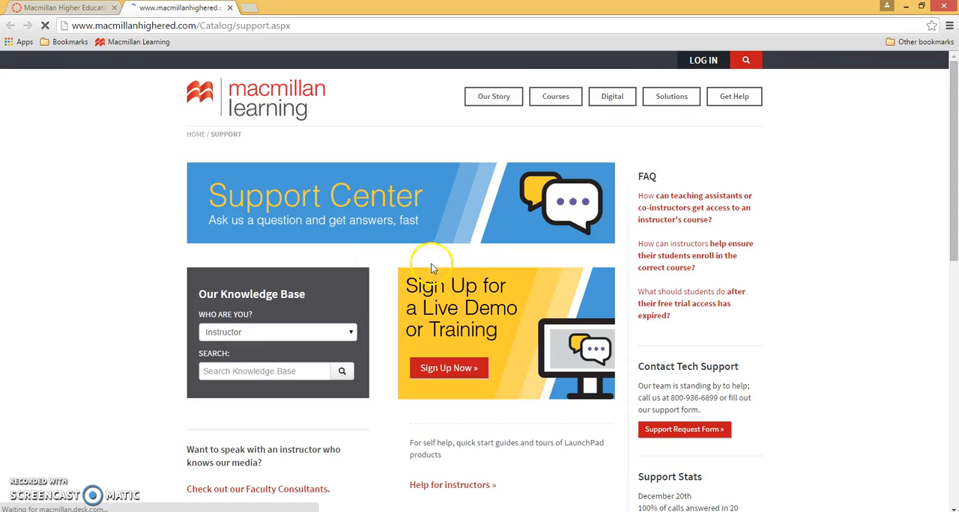
scroll(down, 3)
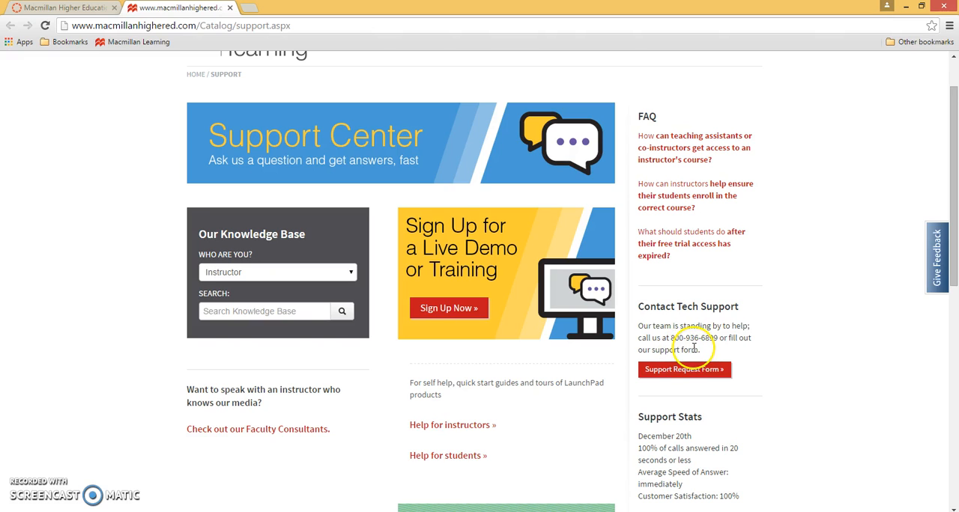
mouse_move(51, 491)
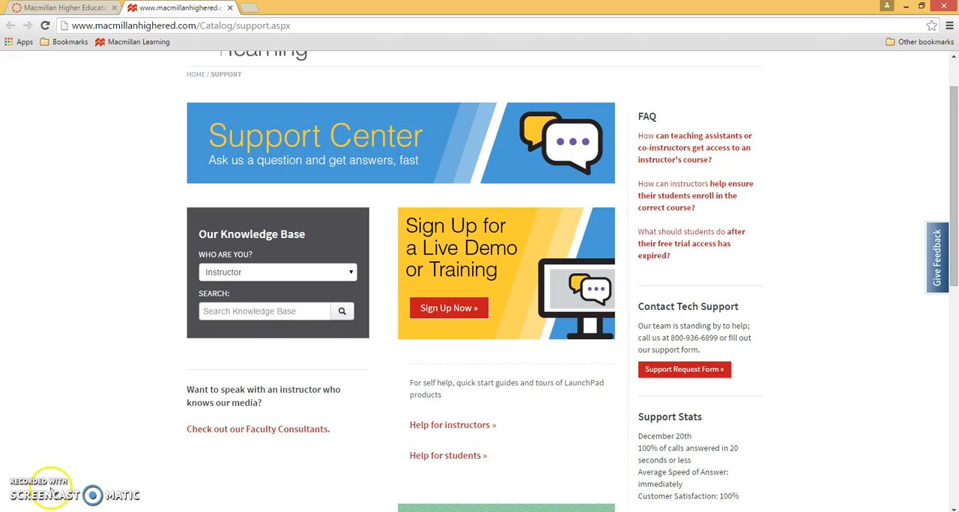